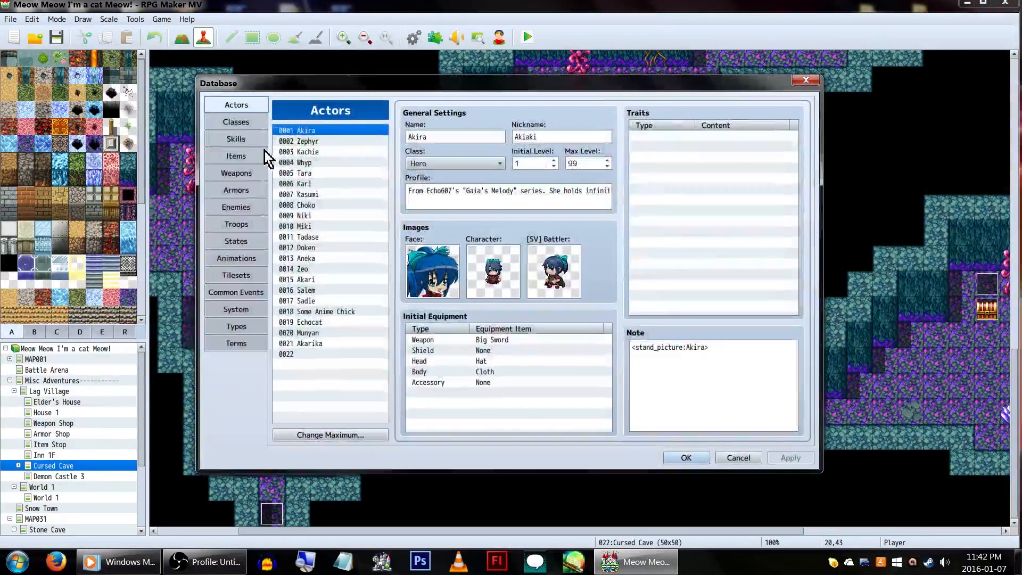
# - Show the Repel item (0006) in the database's Items section
pyautogui.click(235, 155)
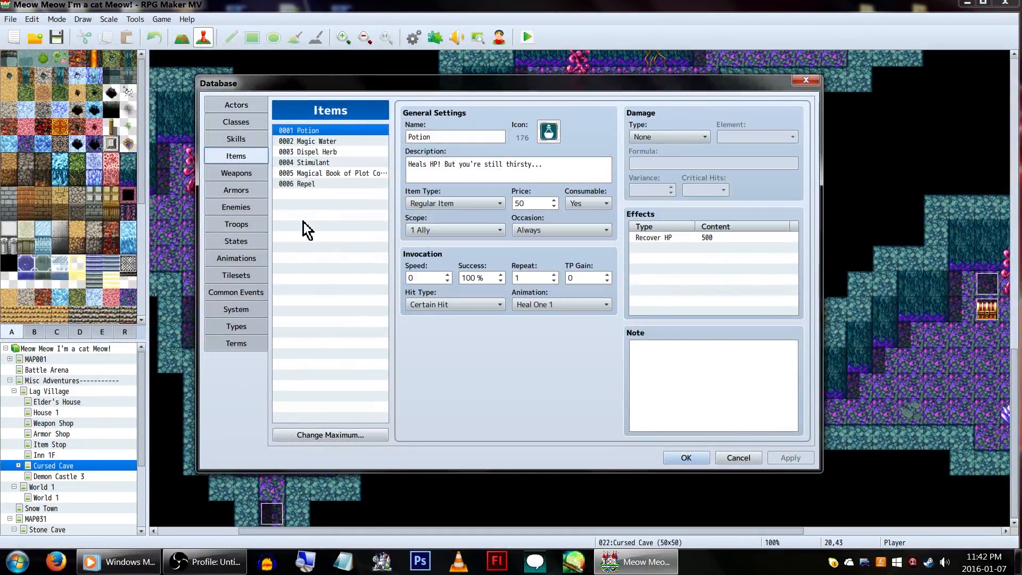
pyautogui.click(297, 184)
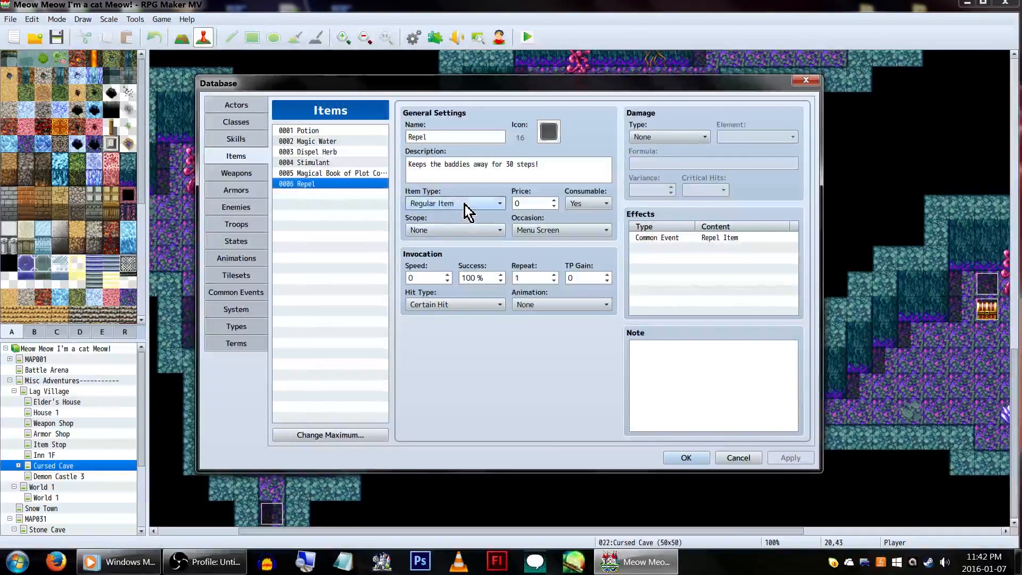
pyautogui.click(604, 202)
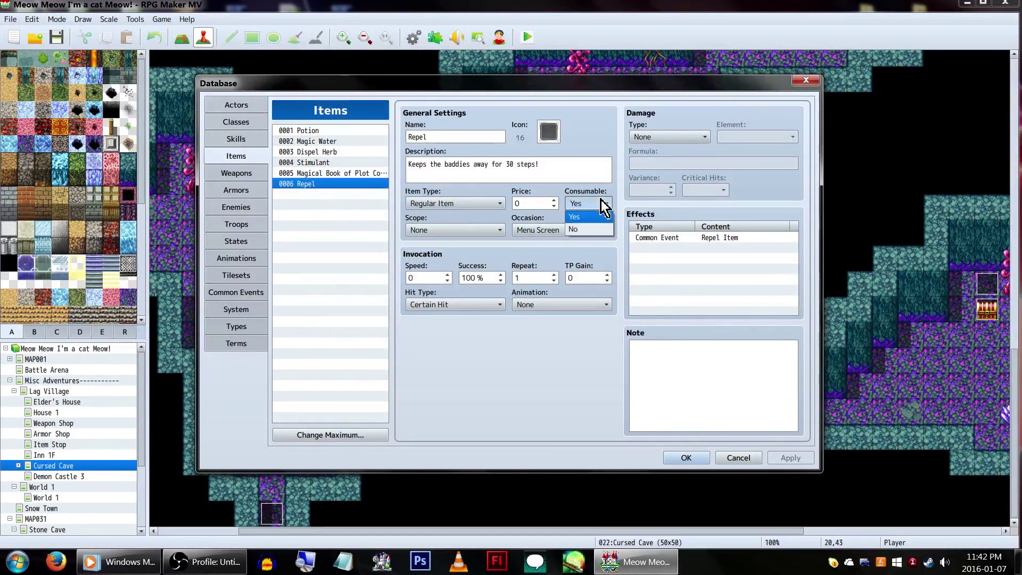
pyautogui.click(574, 203)
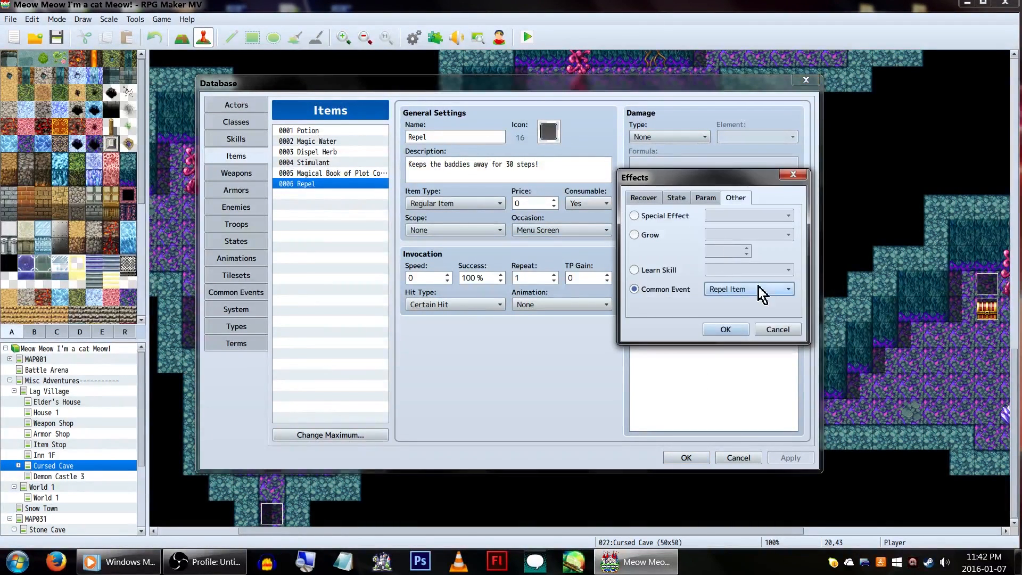
pyautogui.click(787, 289)
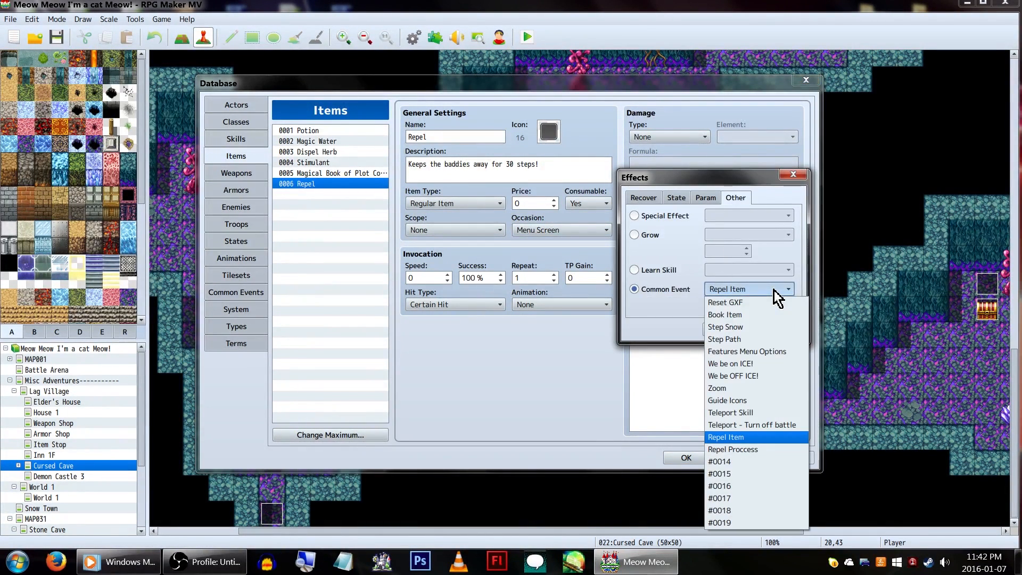
pyautogui.click(725, 436)
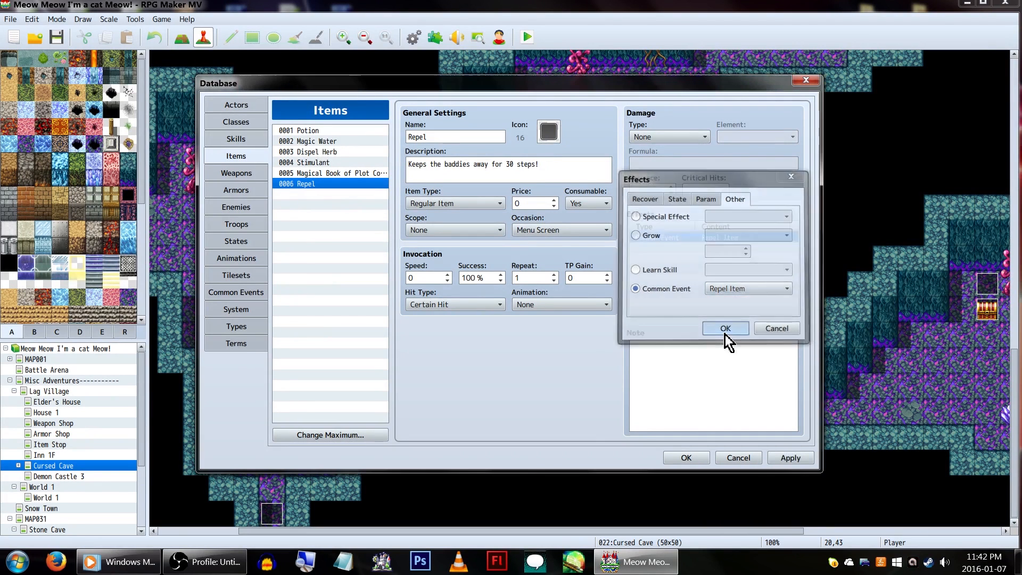
pyautogui.click(725, 328)
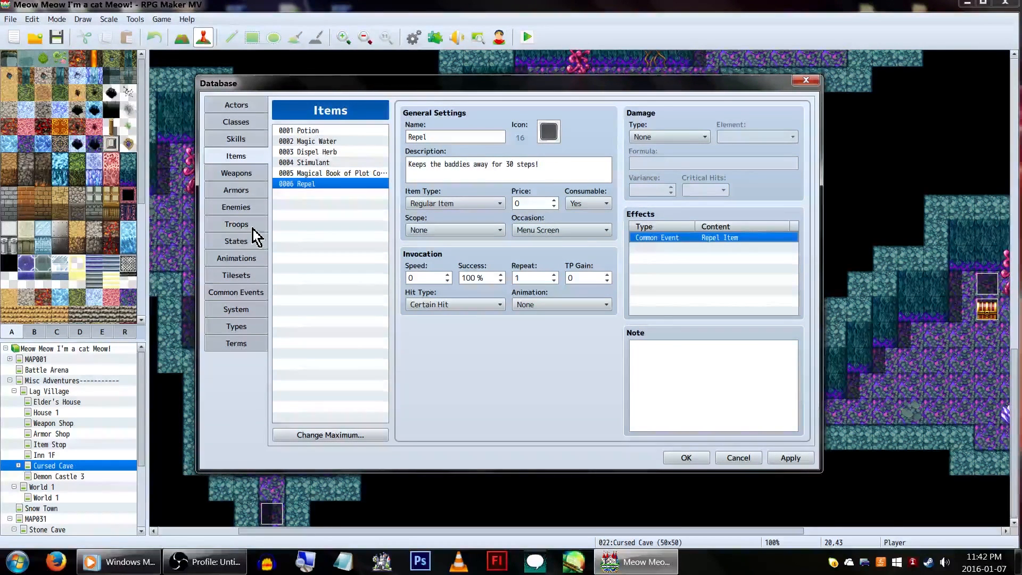
# - Review the Repel Item and Repel Proccess common events, ending back on Repel Item
pyautogui.click(235, 292)
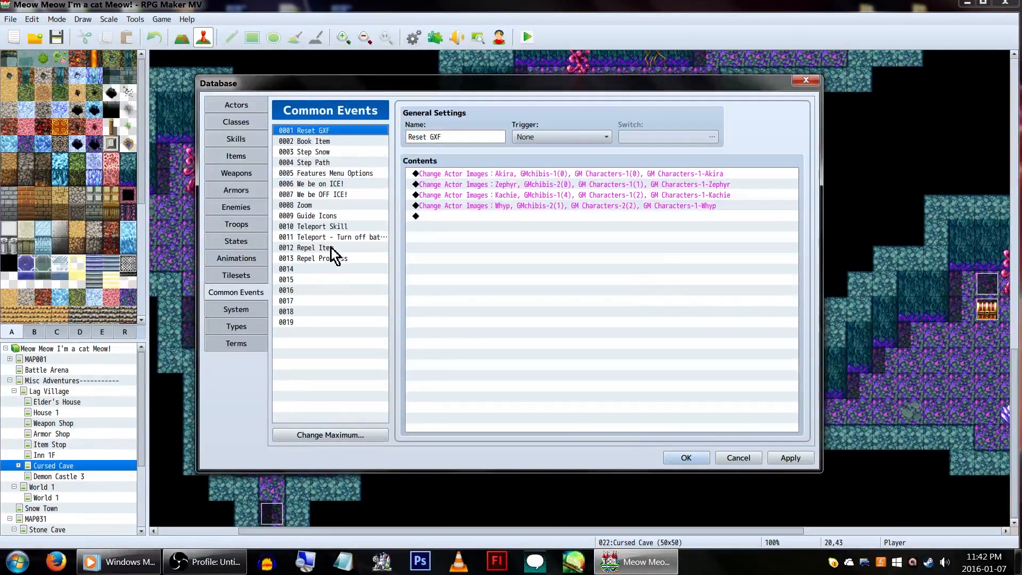
pyautogui.click(313, 247)
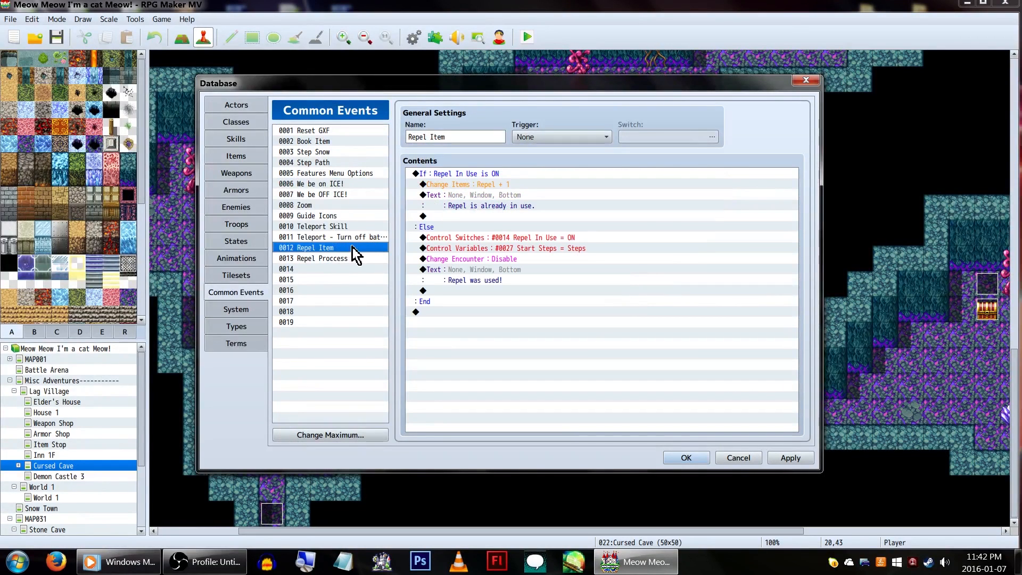
pyautogui.click(320, 258)
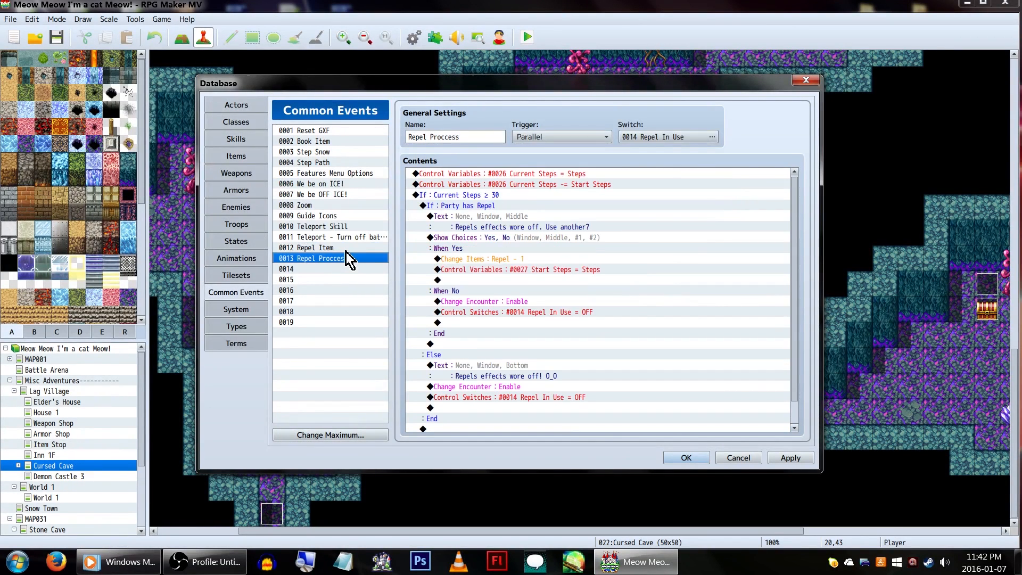
pyautogui.click(307, 248)
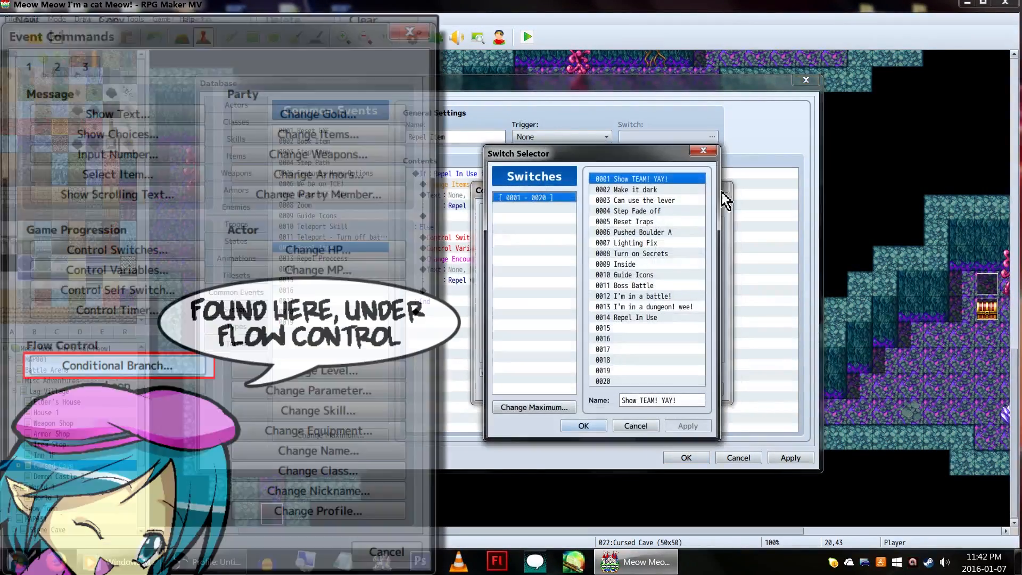
pyautogui.click(635, 317)
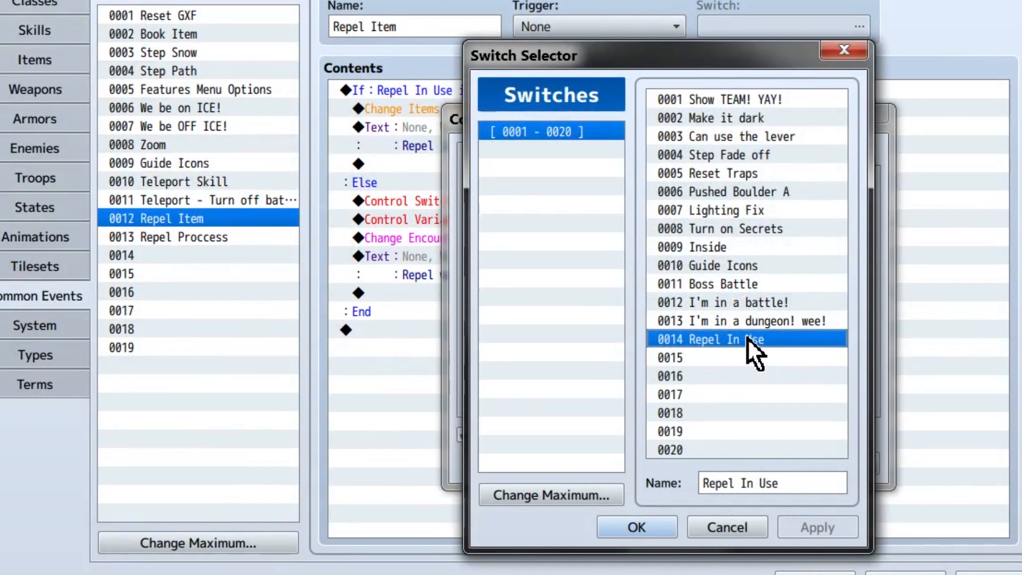
pyautogui.click(635, 527)
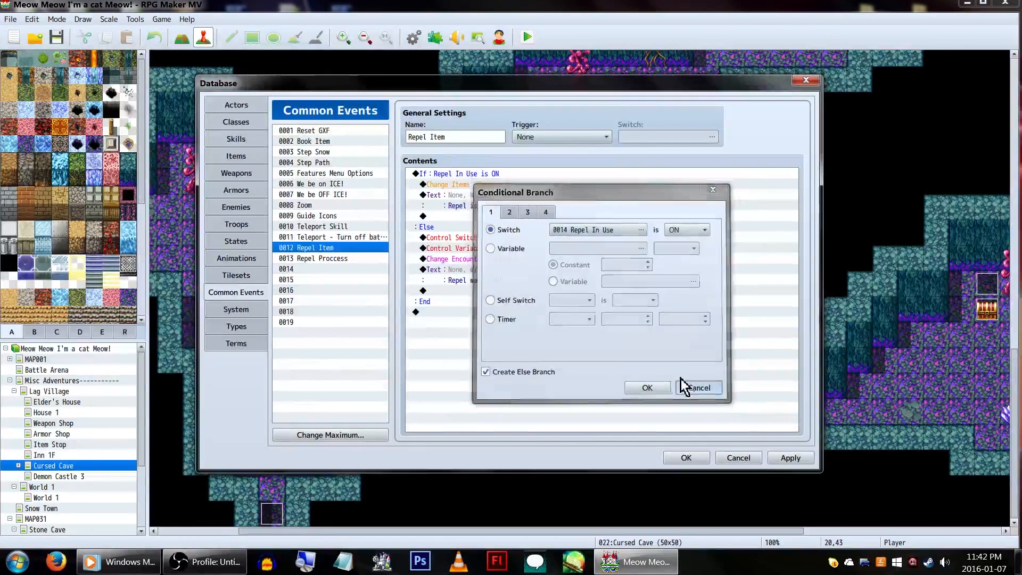
pyautogui.click(647, 388)
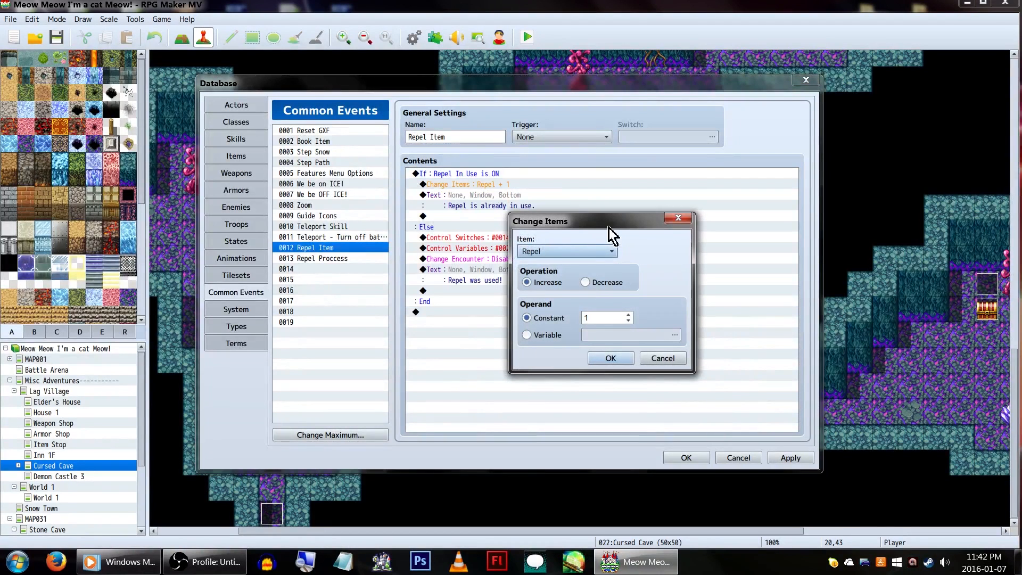
pyautogui.moveTo(609, 357)
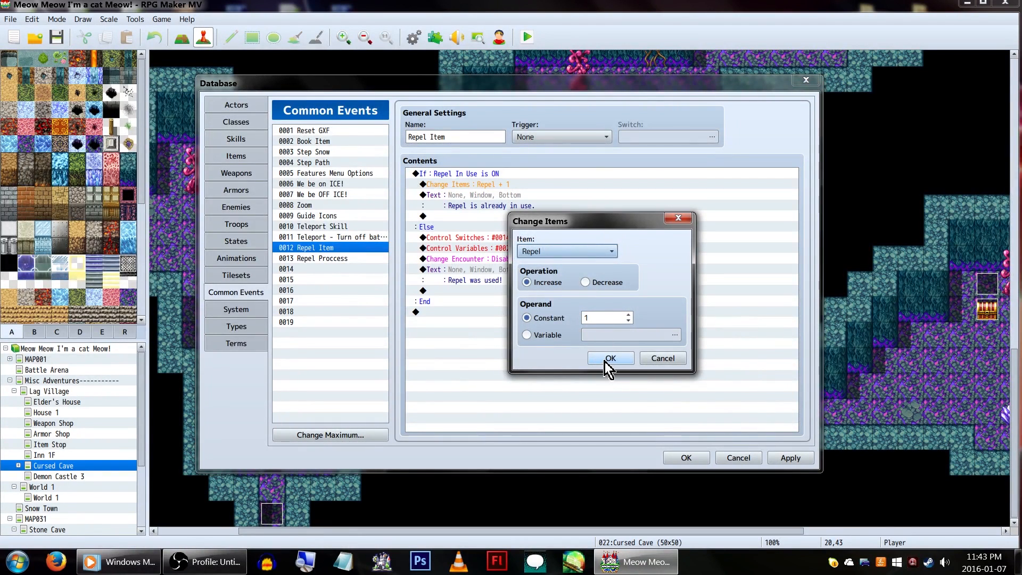
pyautogui.click(609, 358)
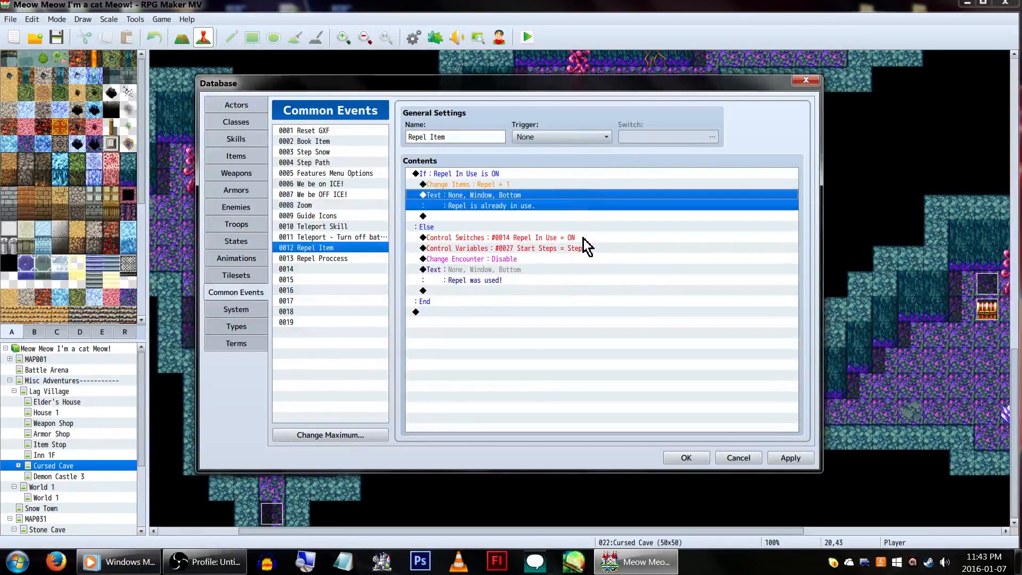
pyautogui.doubleClick(499, 238)
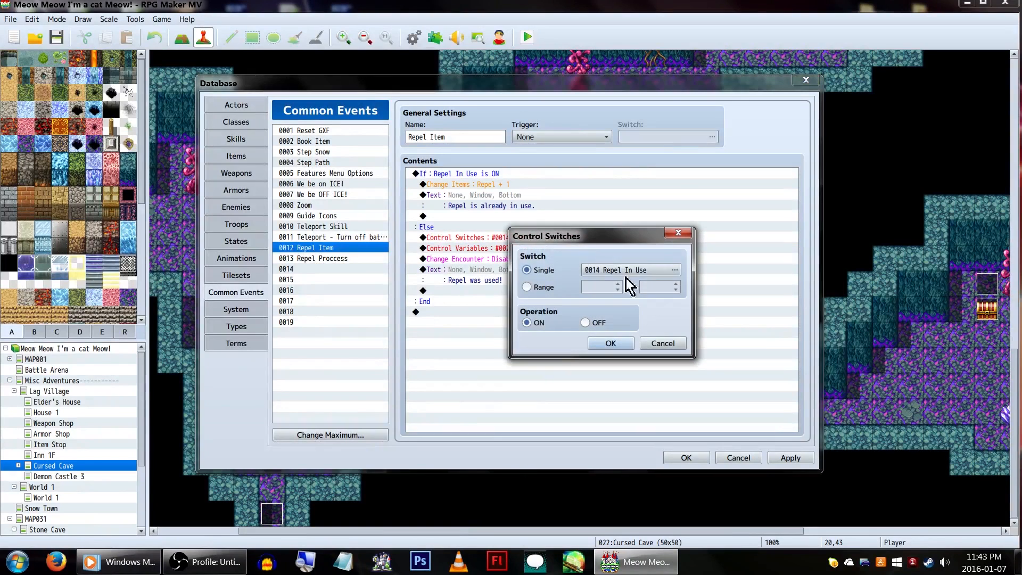
pyautogui.click(675, 270)
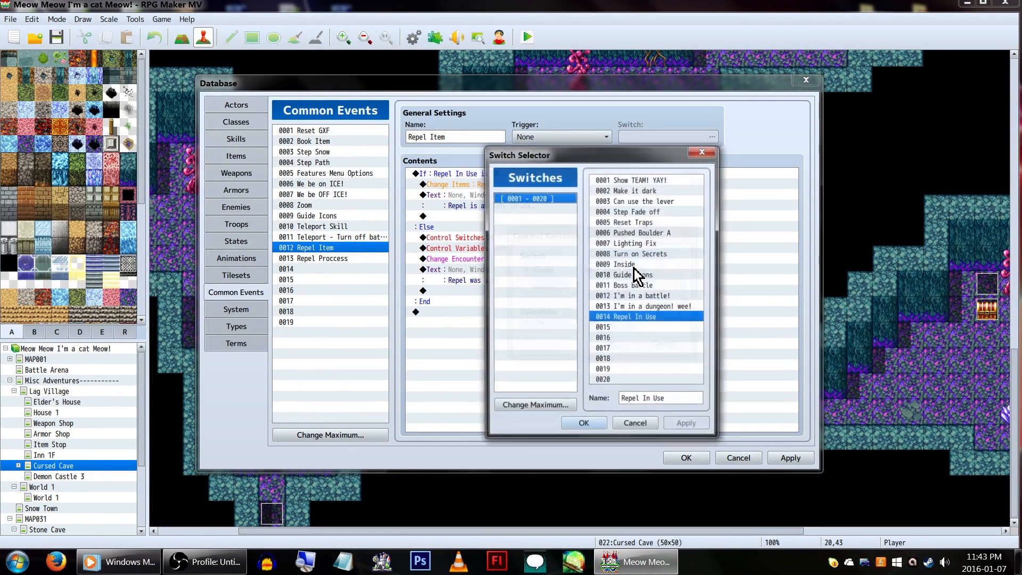
pyautogui.click(583, 423)
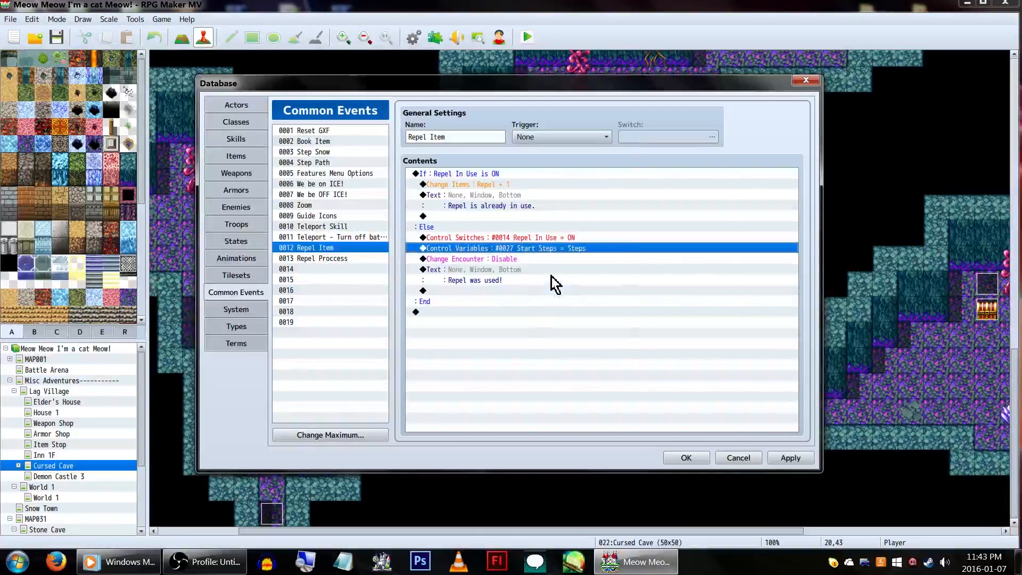
pyautogui.doubleClick(503, 249)
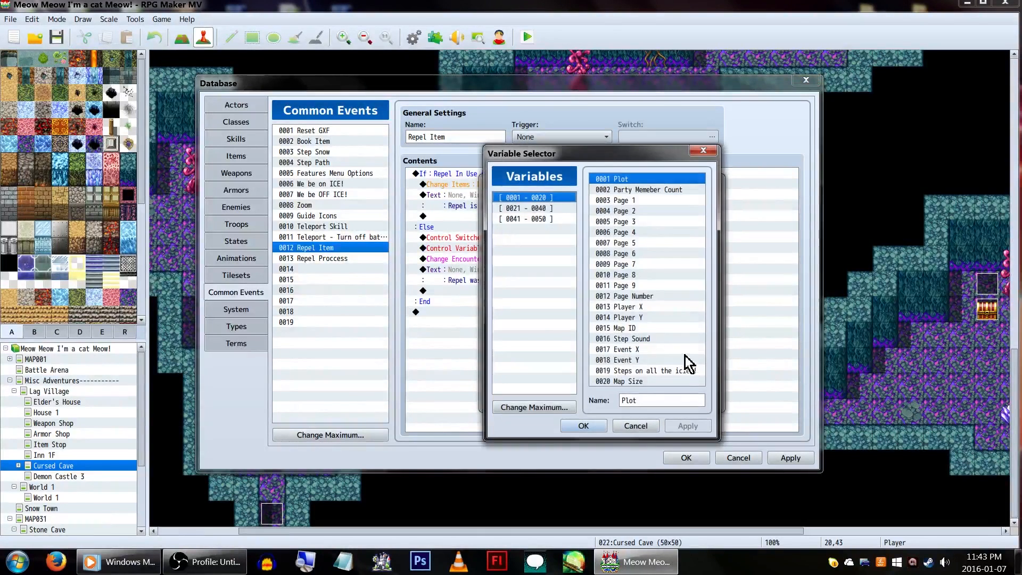
pyautogui.click(525, 208)
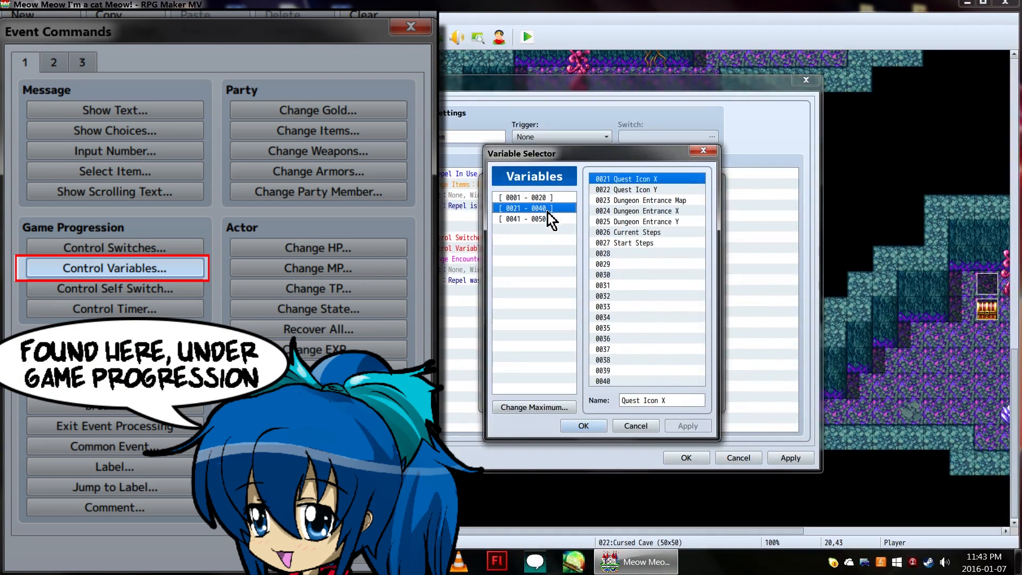
pyautogui.click(645, 232)
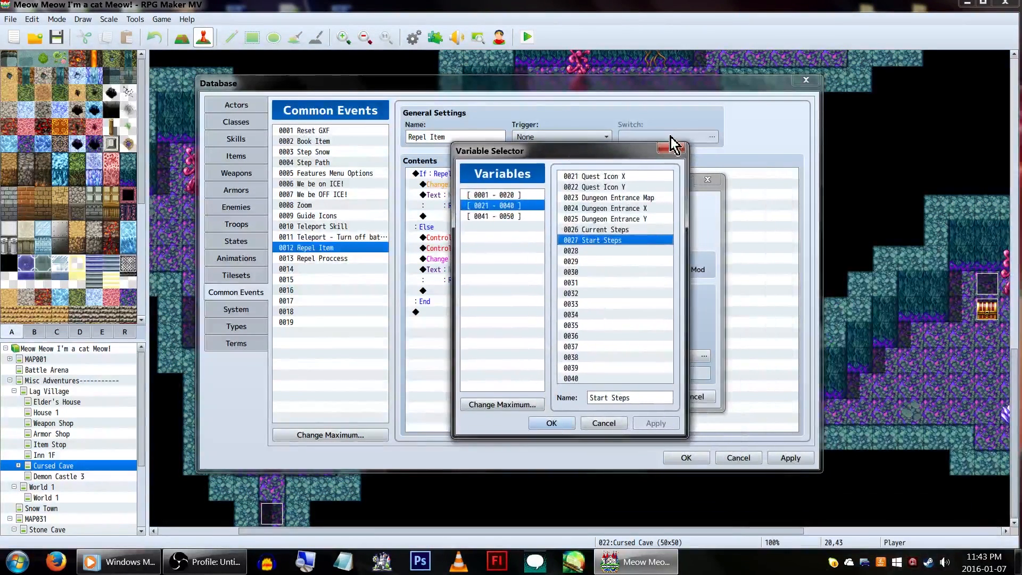
pyautogui.click(550, 423)
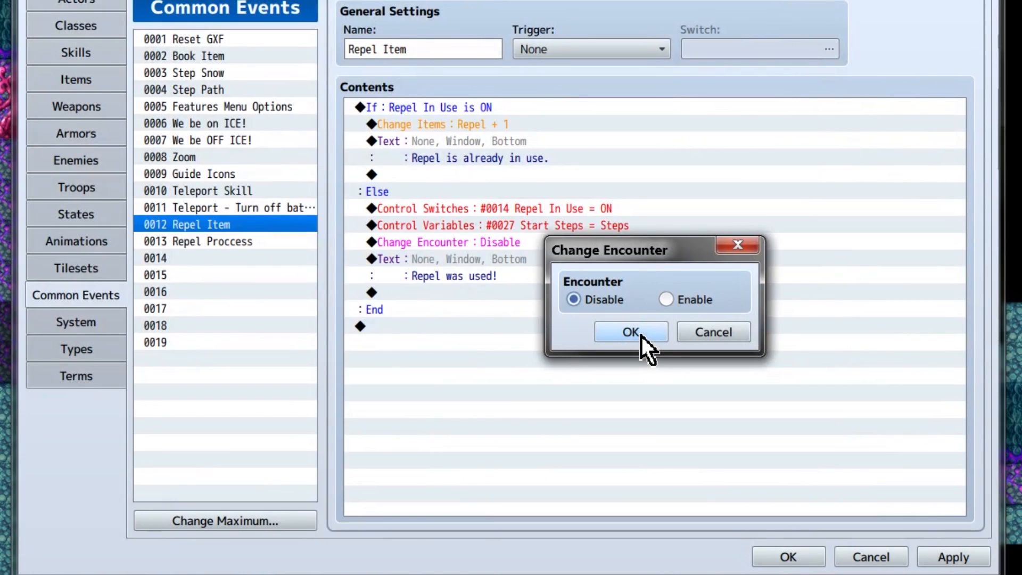
pyautogui.click(629, 332)
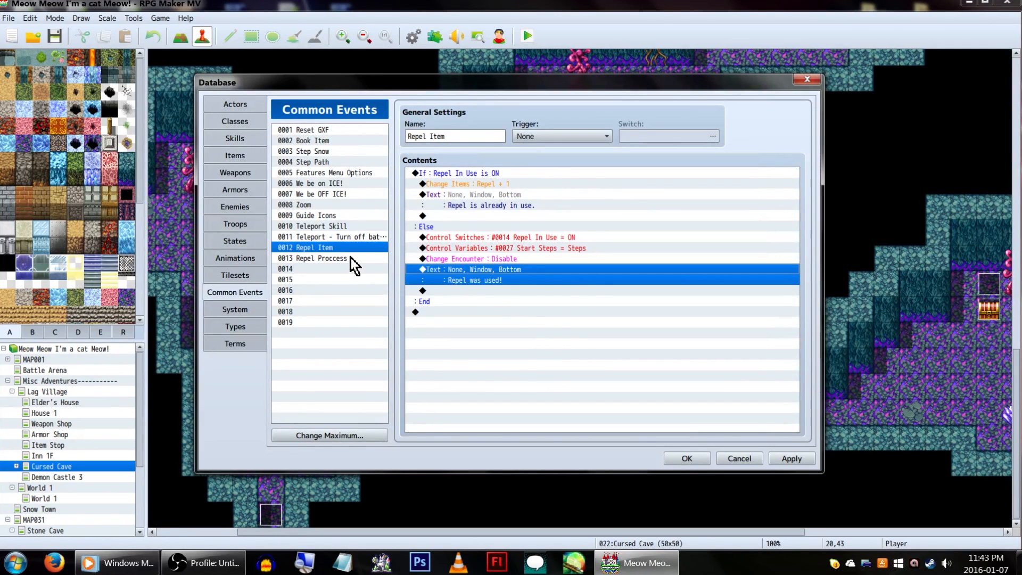
pyautogui.click(320, 258)
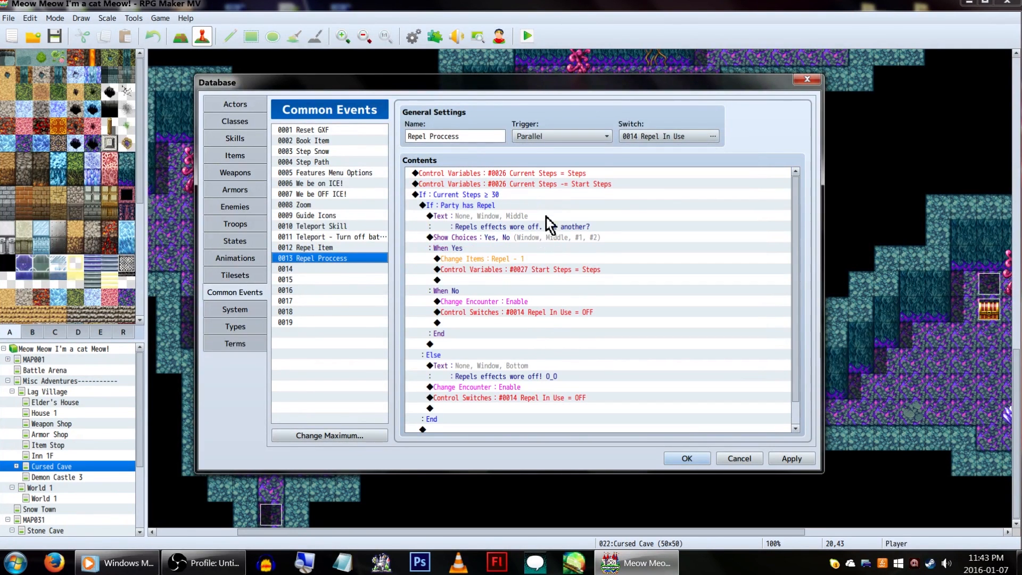
pyautogui.click(606, 135)
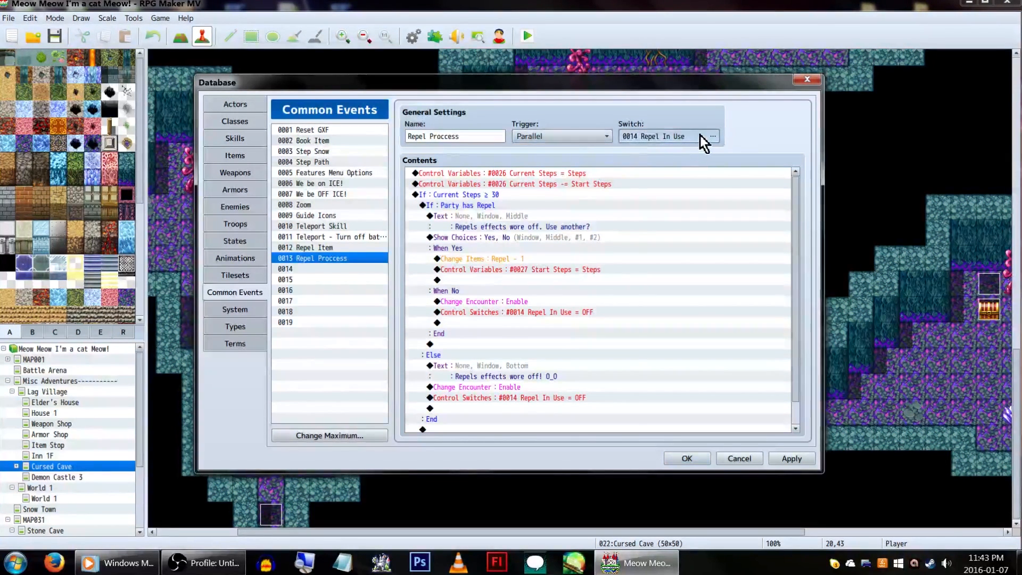
pyautogui.click(712, 136)
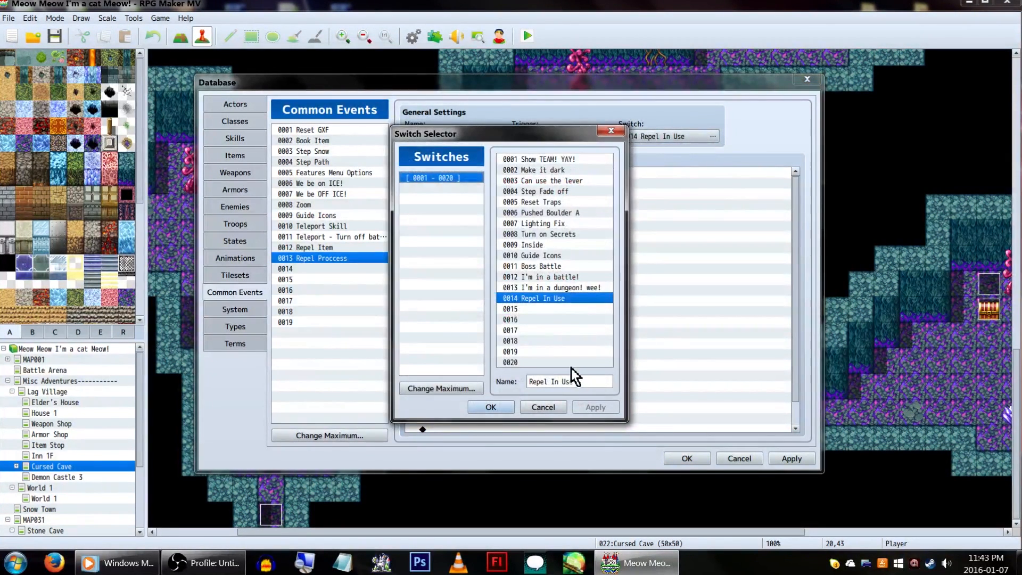
pyautogui.click(490, 407)
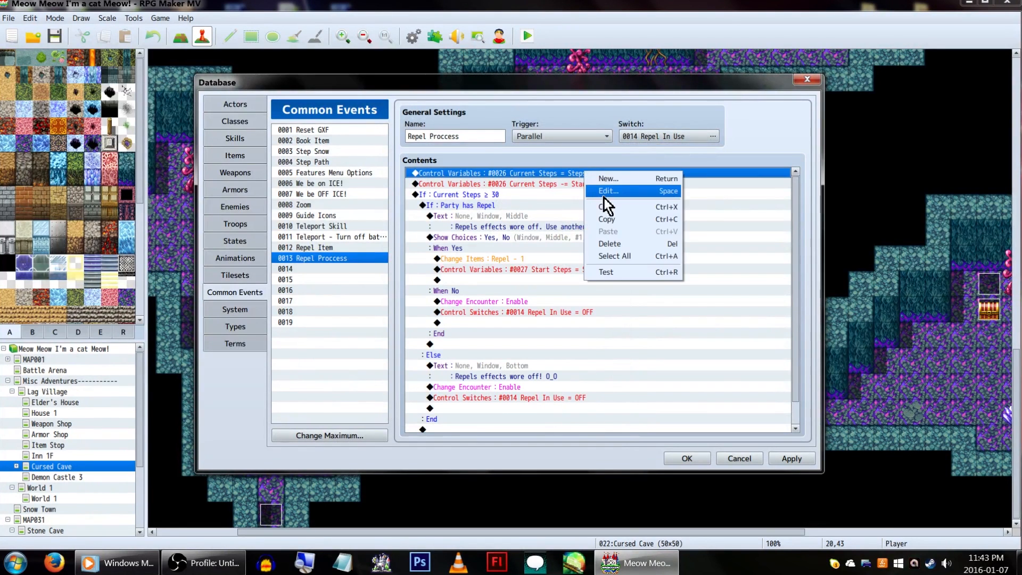
pyautogui.click(607, 191)
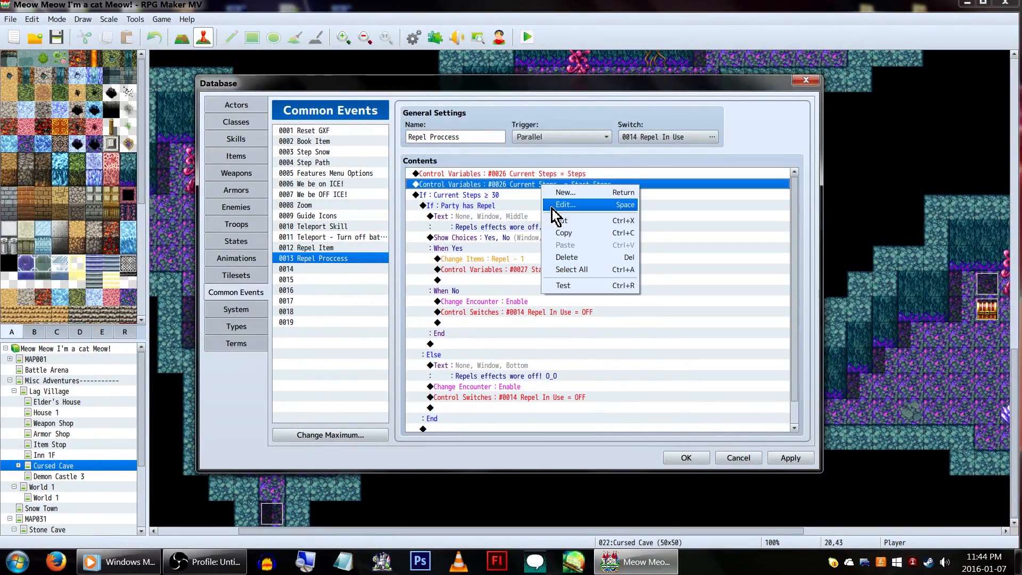
pyautogui.click(564, 204)
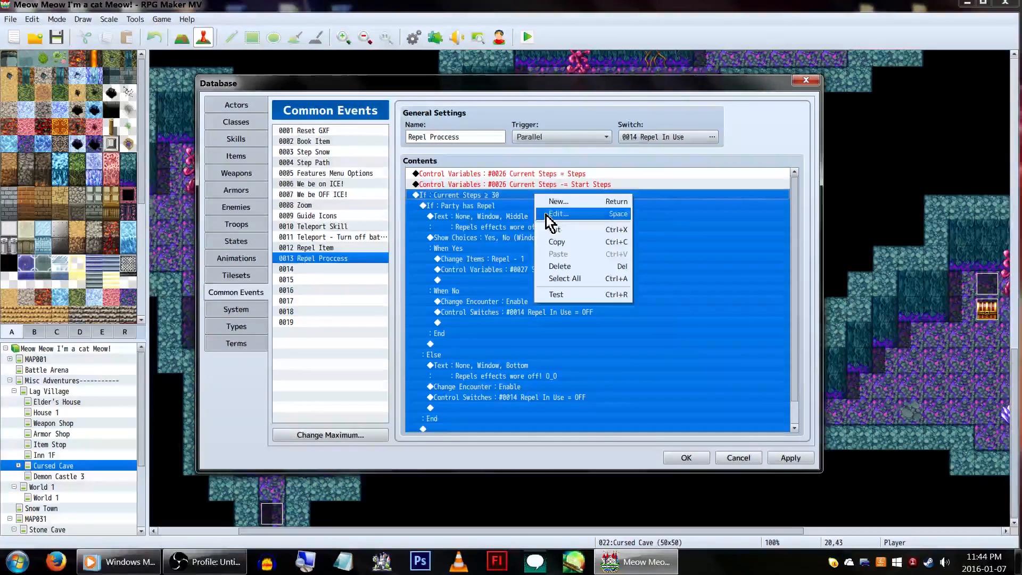
pyautogui.click(557, 214)
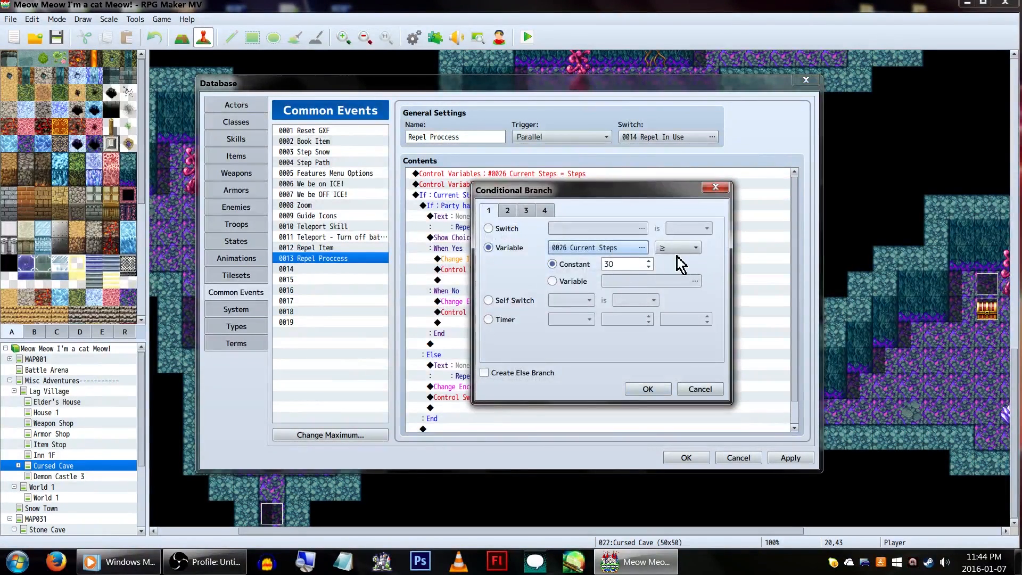
pyautogui.click(623, 264)
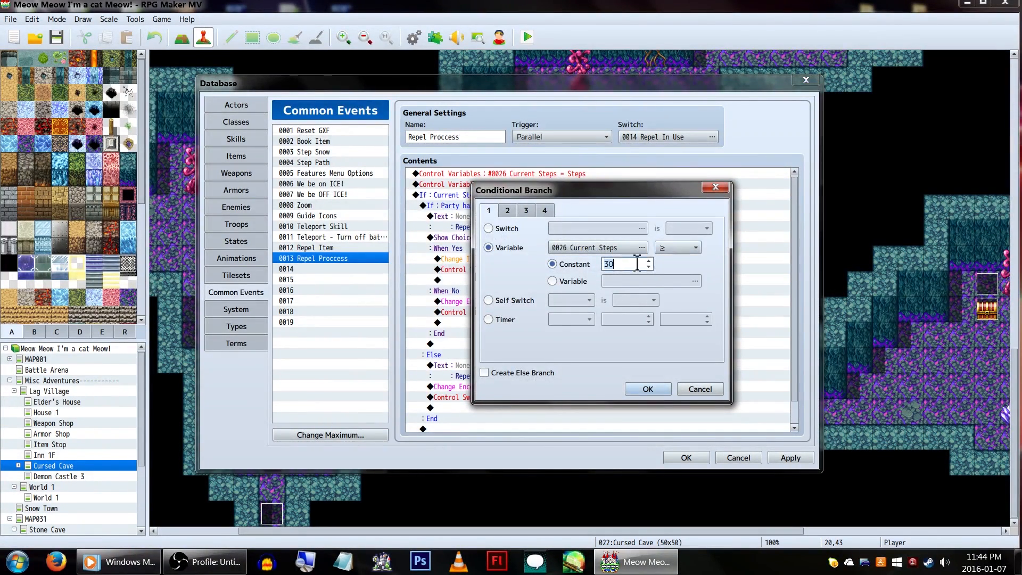
pyautogui.moveTo(658, 272)
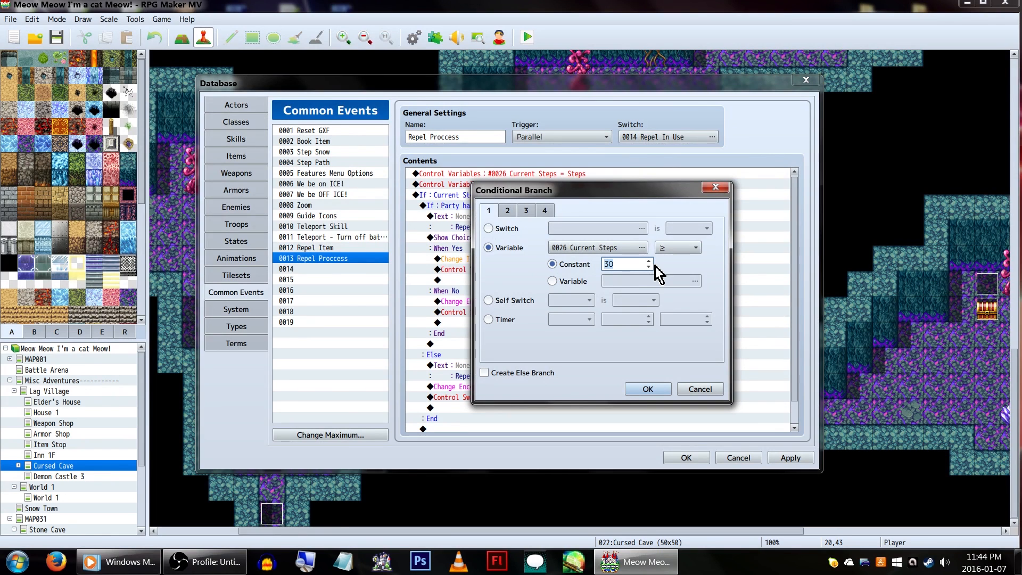
pyautogui.moveTo(626, 264)
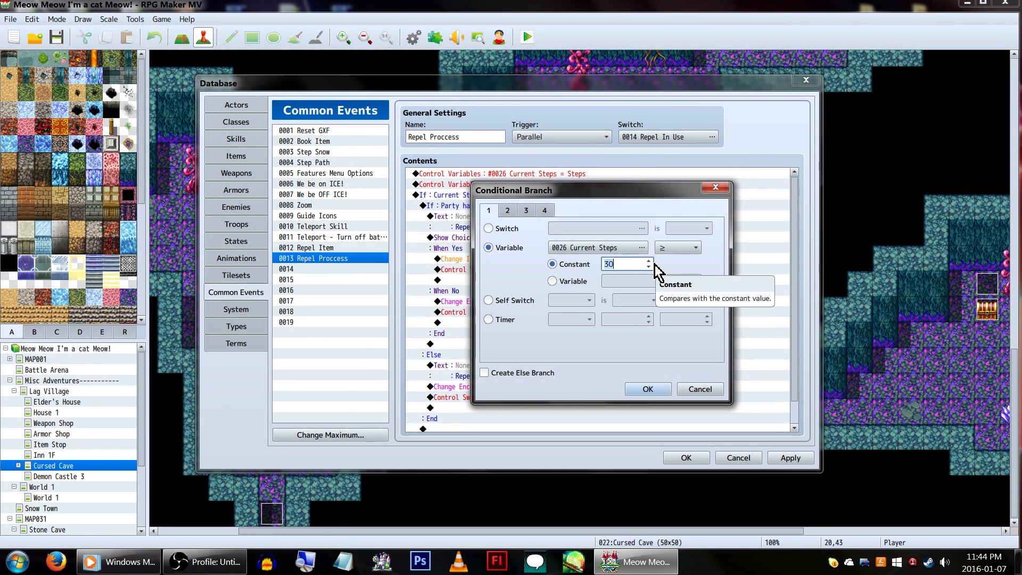
pyautogui.click(646, 389)
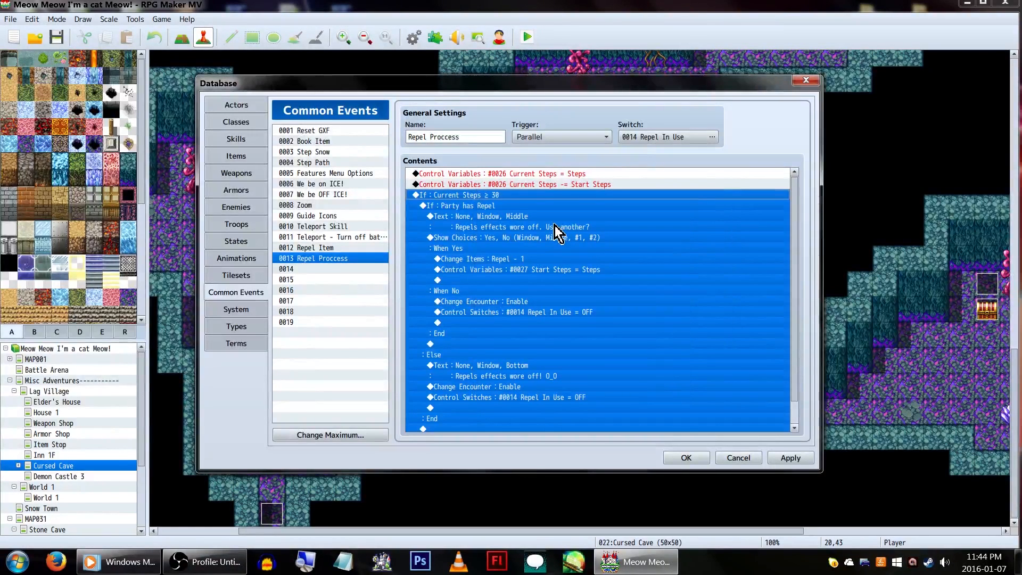
pyautogui.click(519, 216)
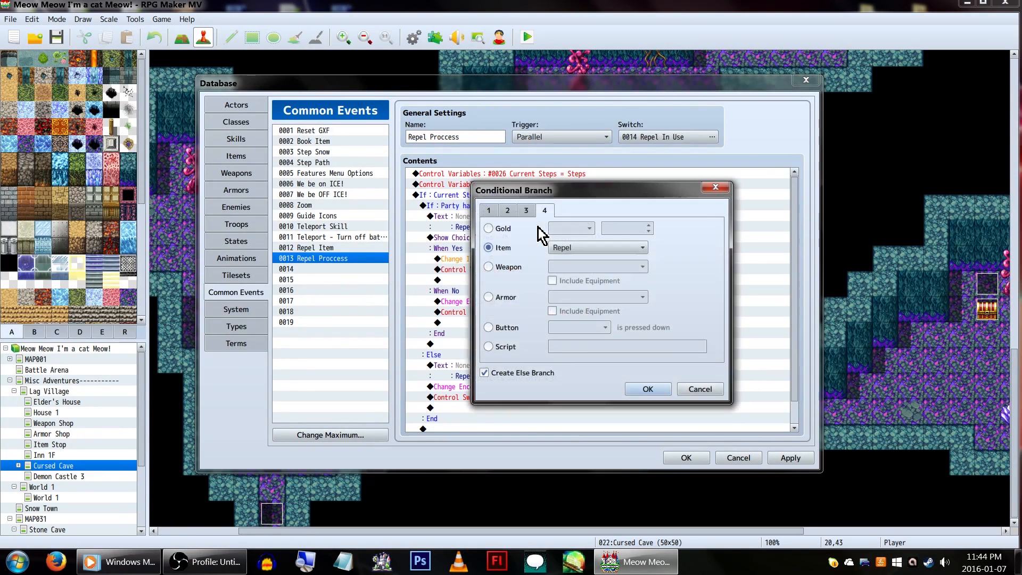
pyautogui.click(641, 247)
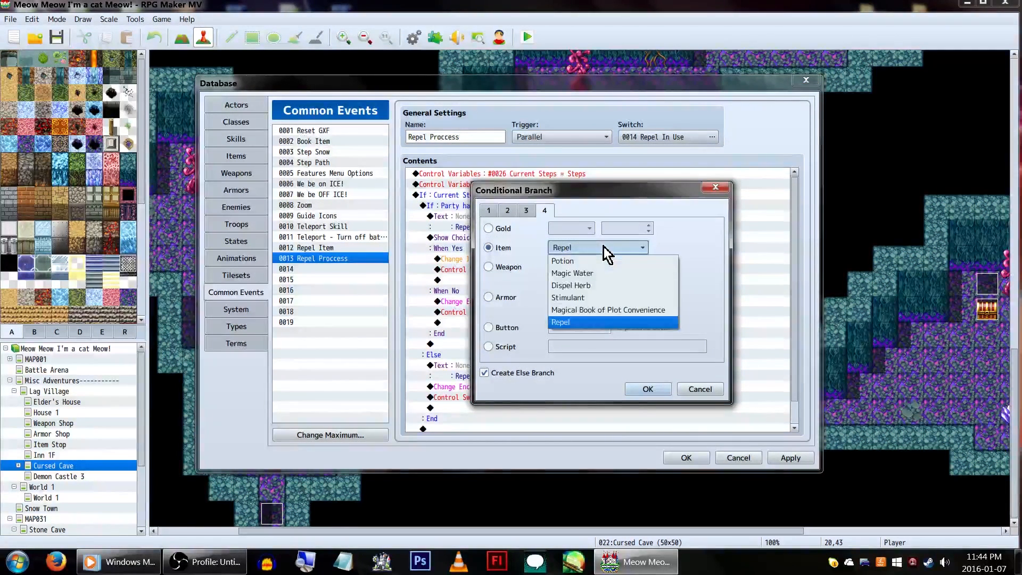
pyautogui.click(559, 322)
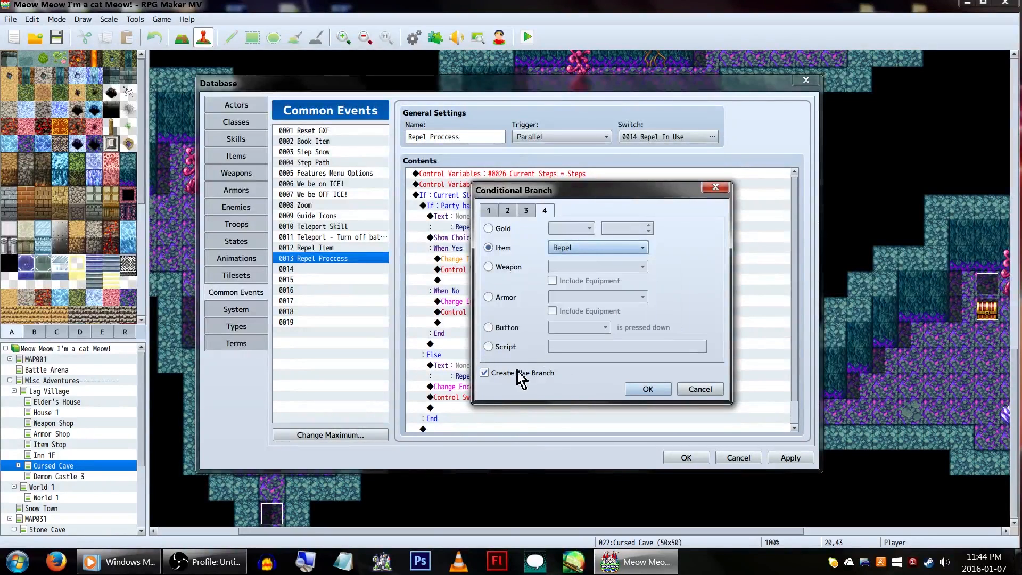
pyautogui.click(646, 388)
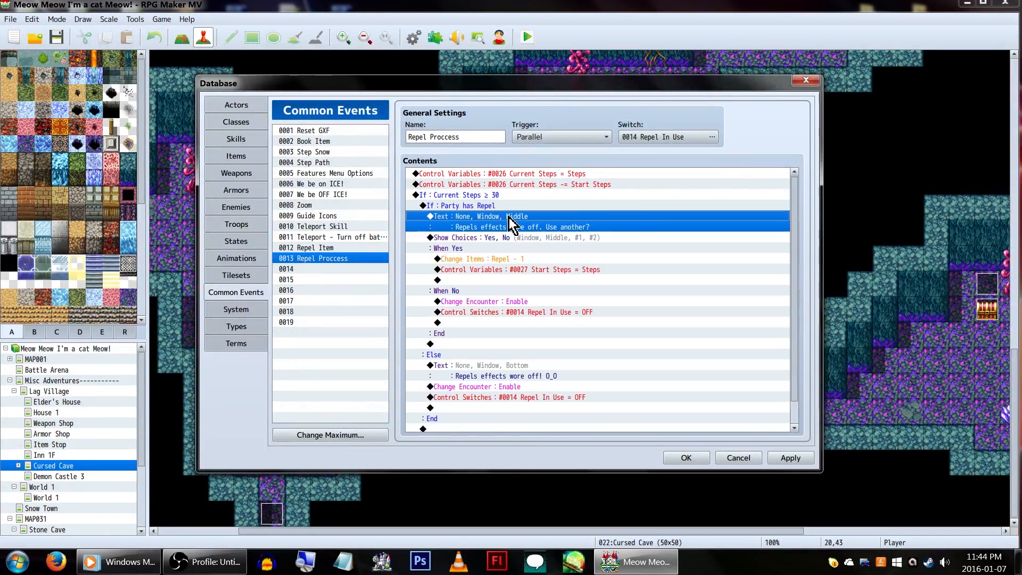
# - Inspect the repel-wore-off message unchanged, then bring up the Start Steps = Steps variable command
pyautogui.rightClick(512, 222)
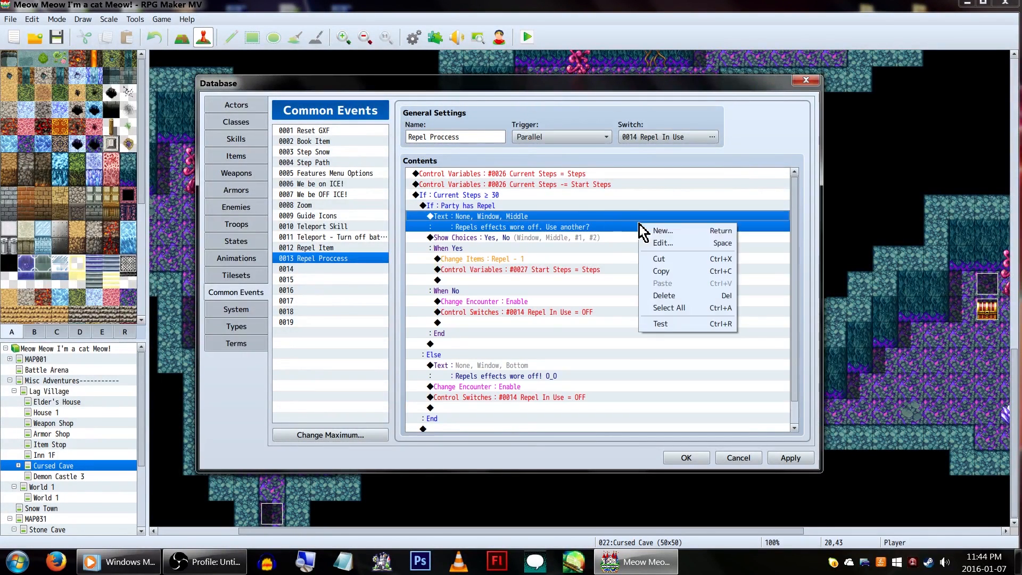
pyautogui.click(661, 243)
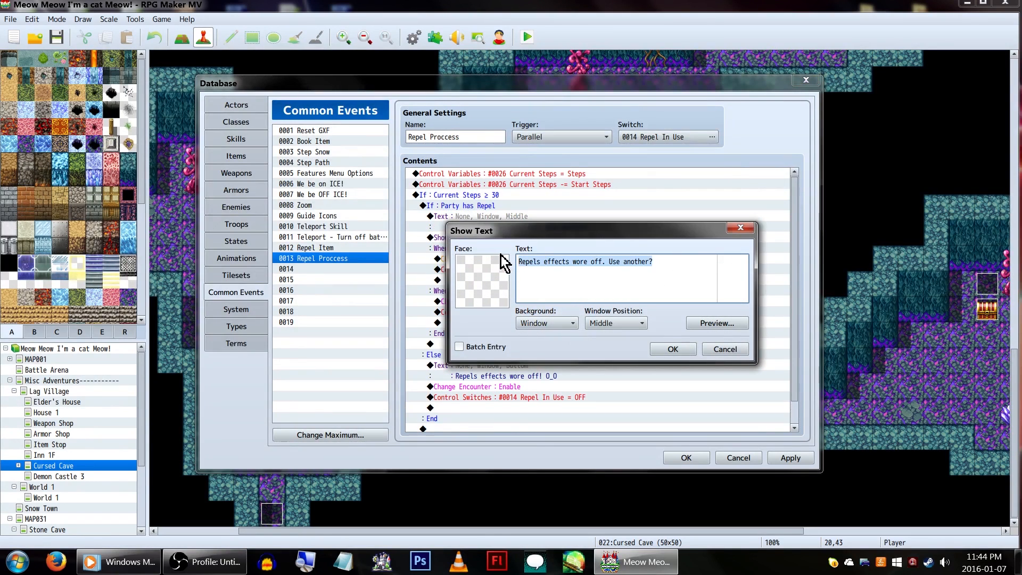
pyautogui.click(672, 350)
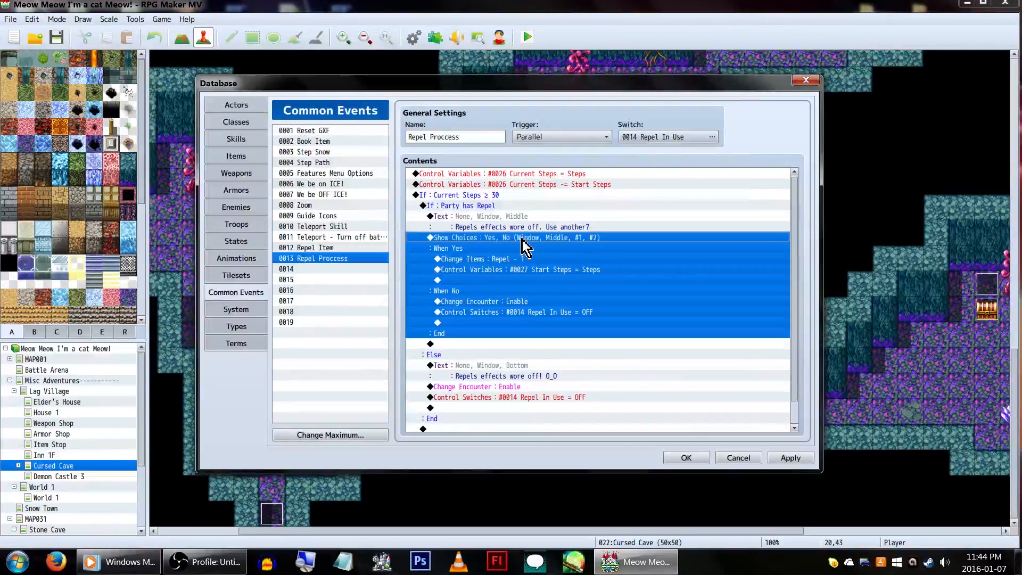
pyautogui.rightClick(476, 259)
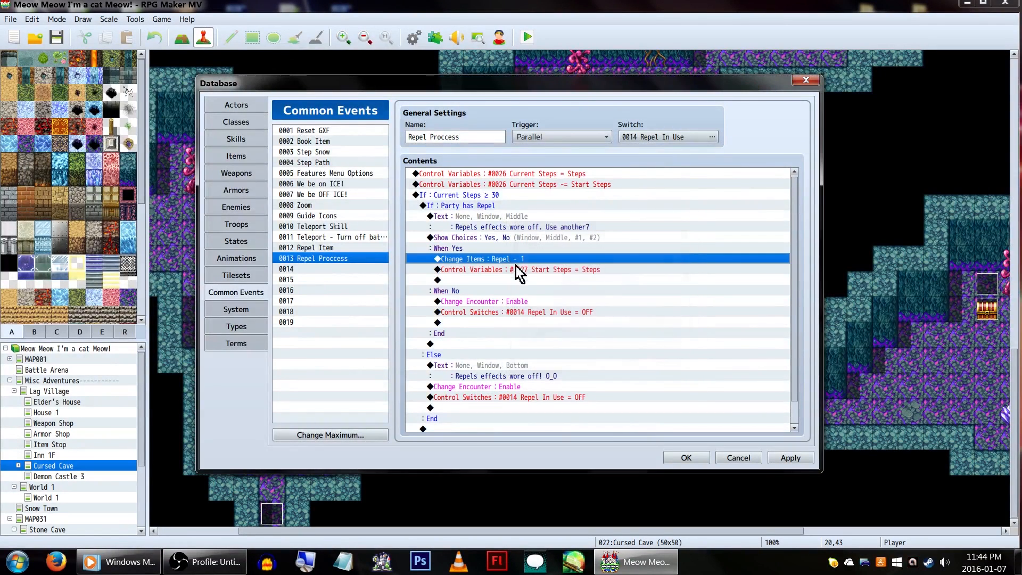
pyautogui.doubleClick(509, 270)
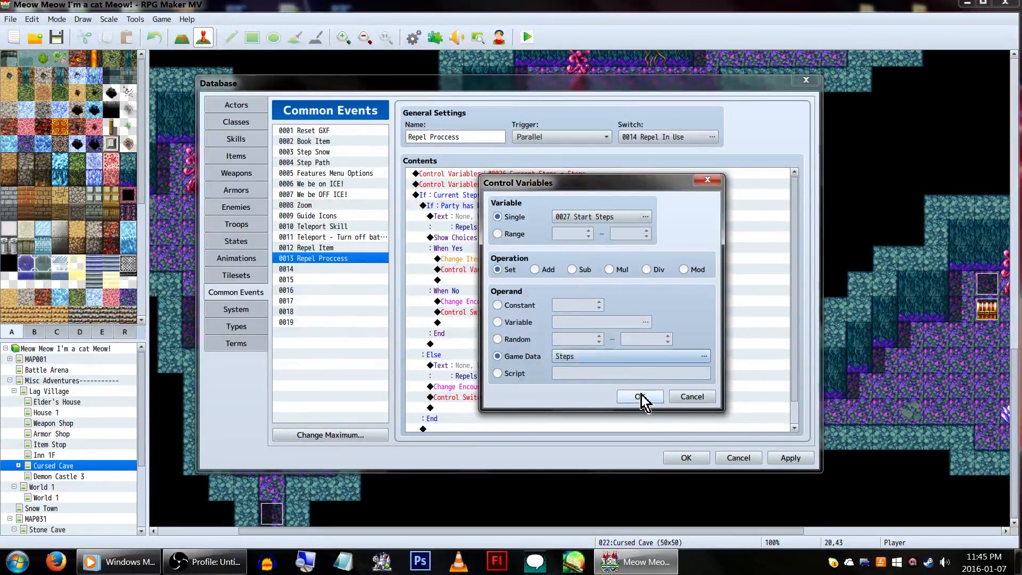
# - Close Start Steps unchanged and review the No branch's Repel In Use = OFF switch command
pyautogui.click(640, 396)
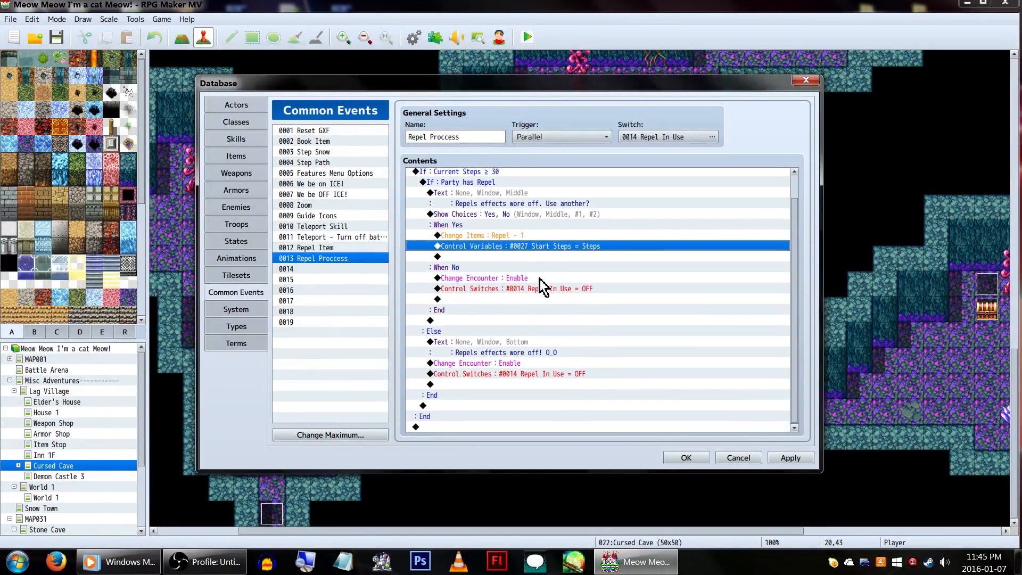
pyautogui.click(483, 278)
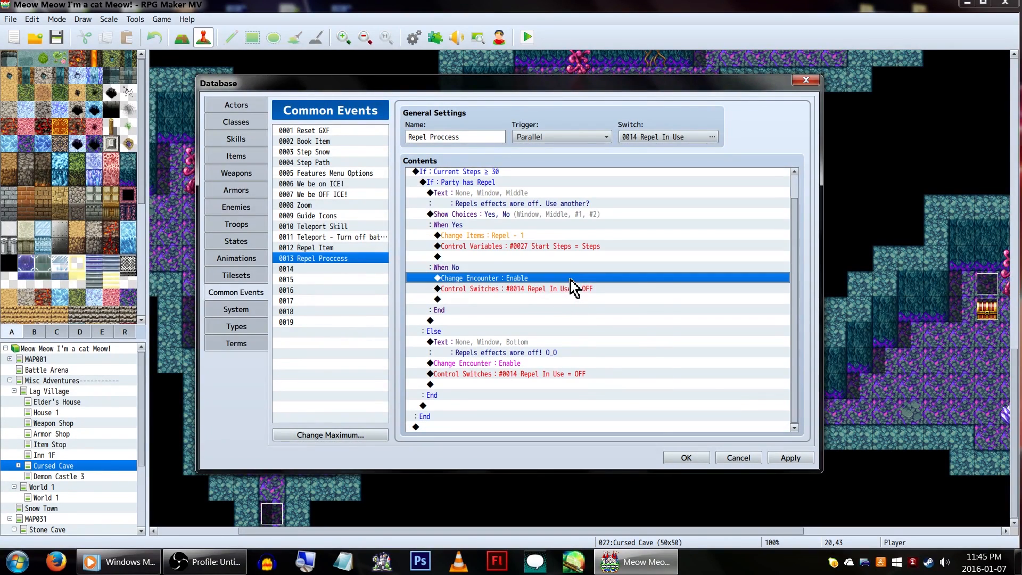
pyautogui.doubleClick(512, 289)
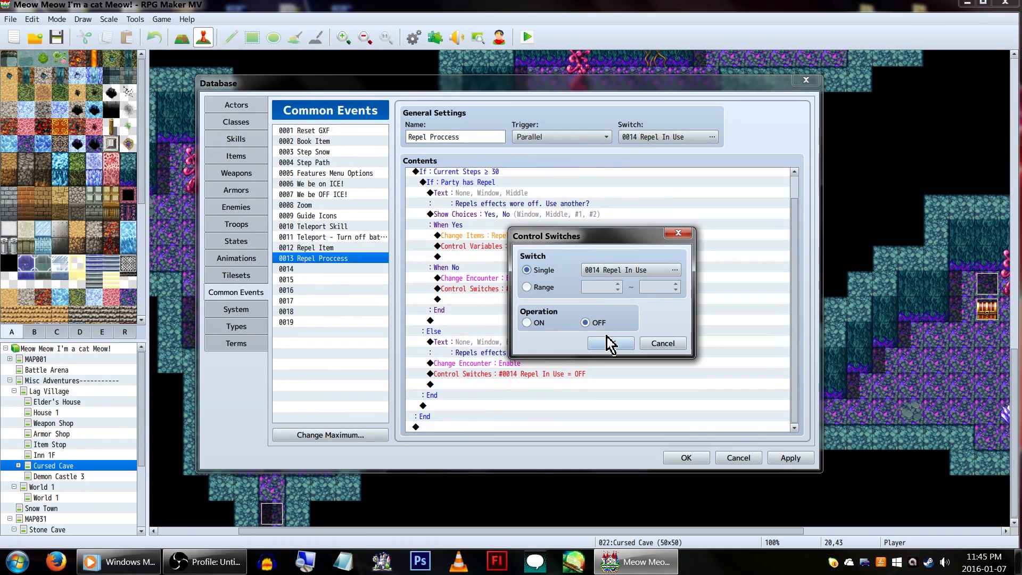
pyautogui.click(609, 344)
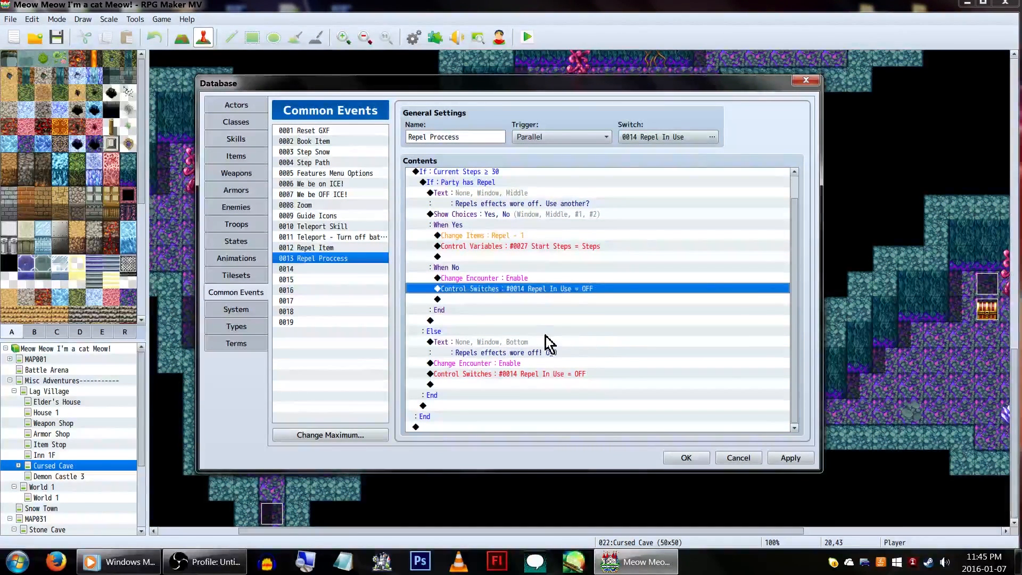
# - Bring up the Else branch's Change Encounter : Enable command for review
pyautogui.scroll(3)
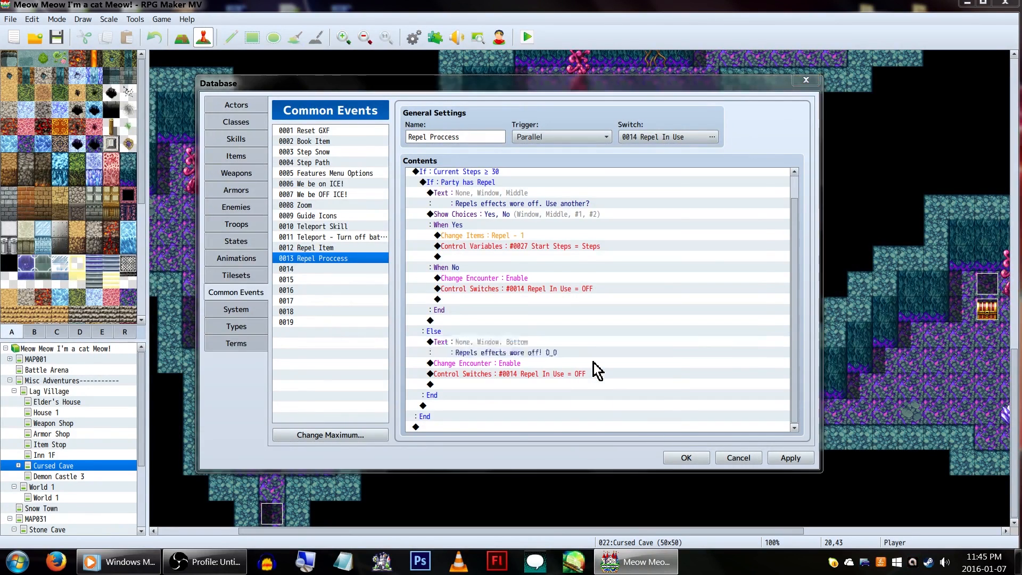
pyautogui.click(470, 363)
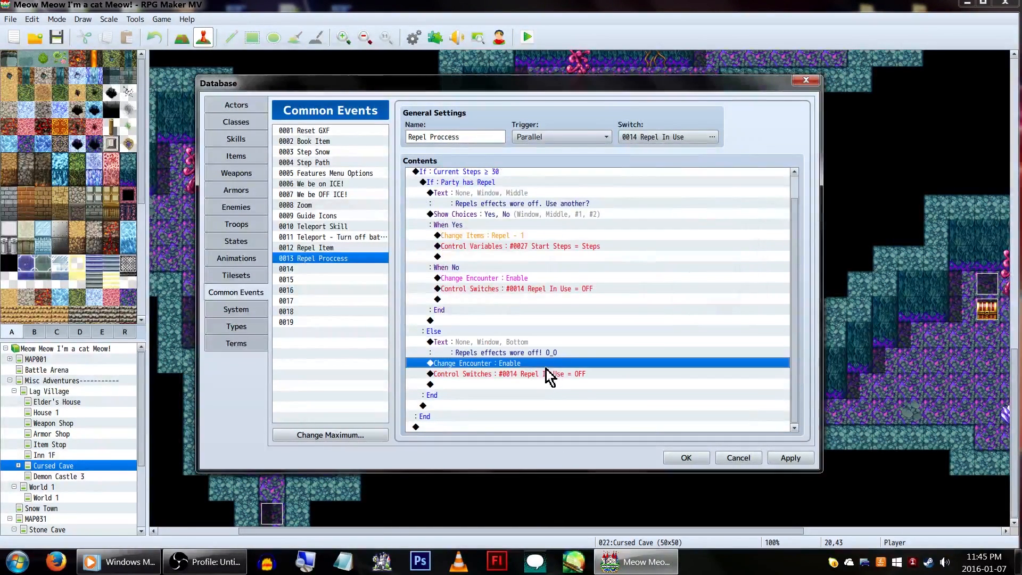
pyautogui.doubleClick(472, 363)
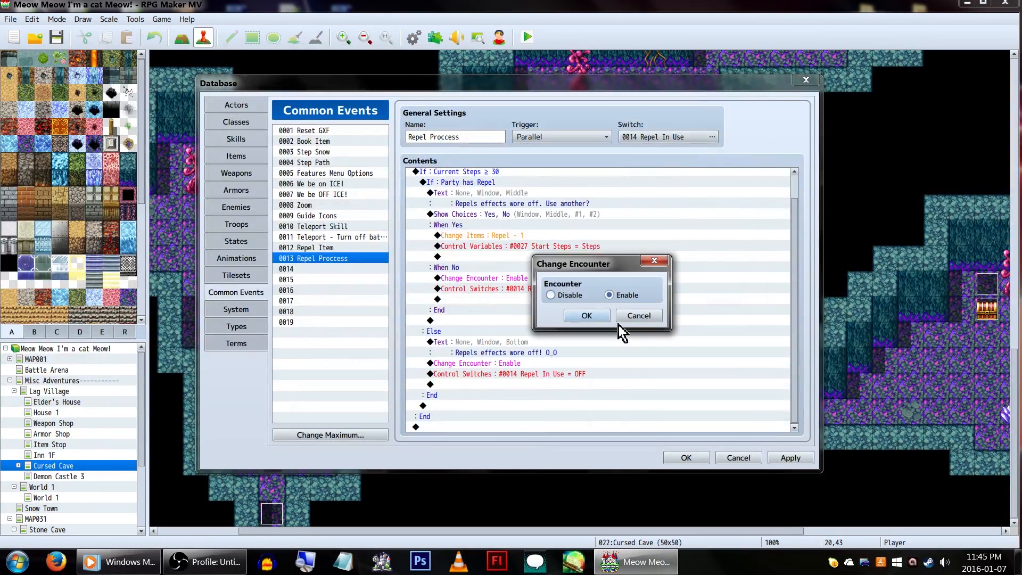